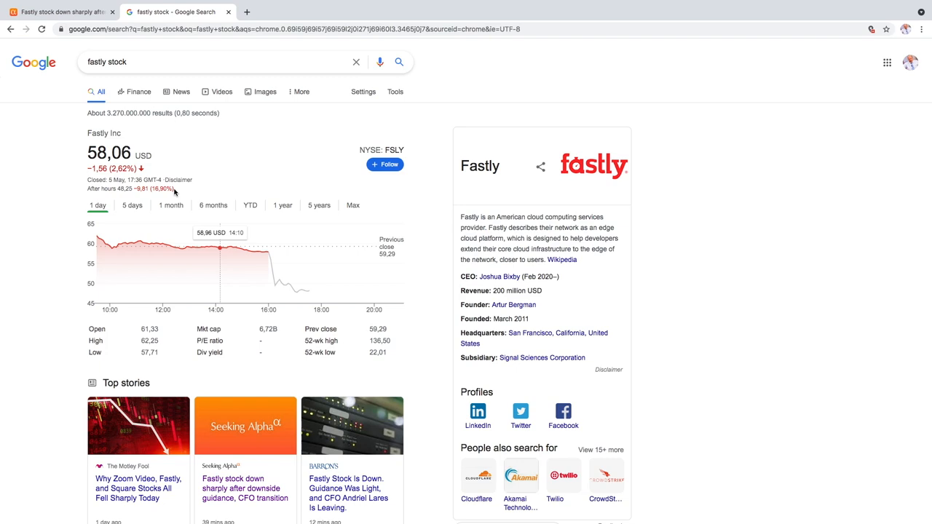
pyautogui.moveTo(51, 11)
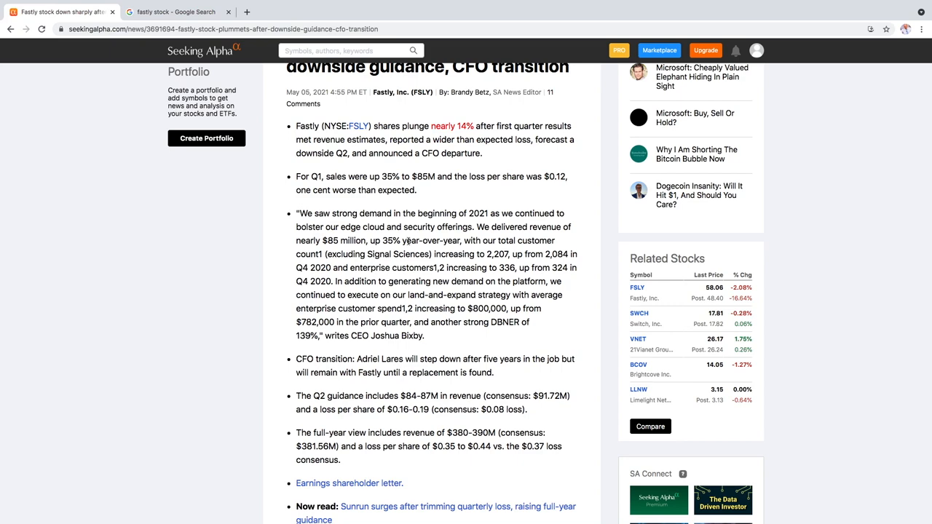
pyautogui.scroll(-3)
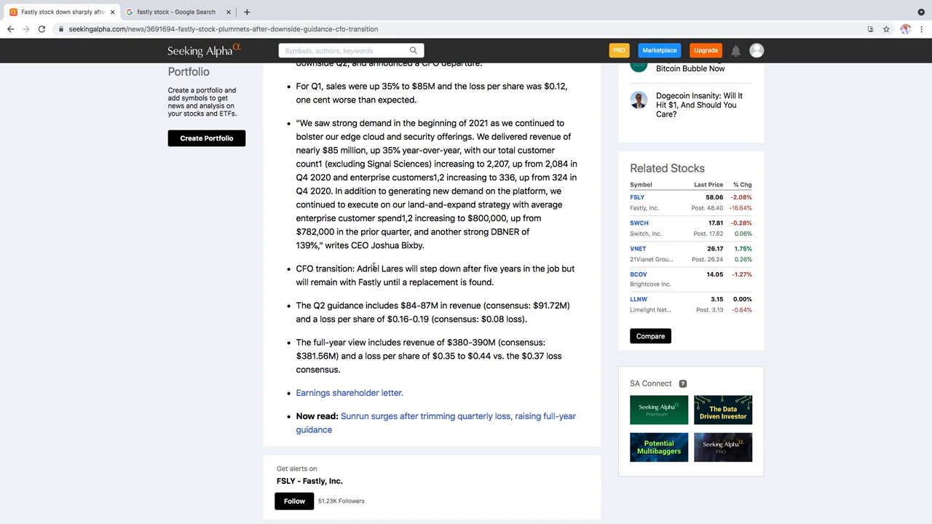
pyautogui.moveTo(374, 266)
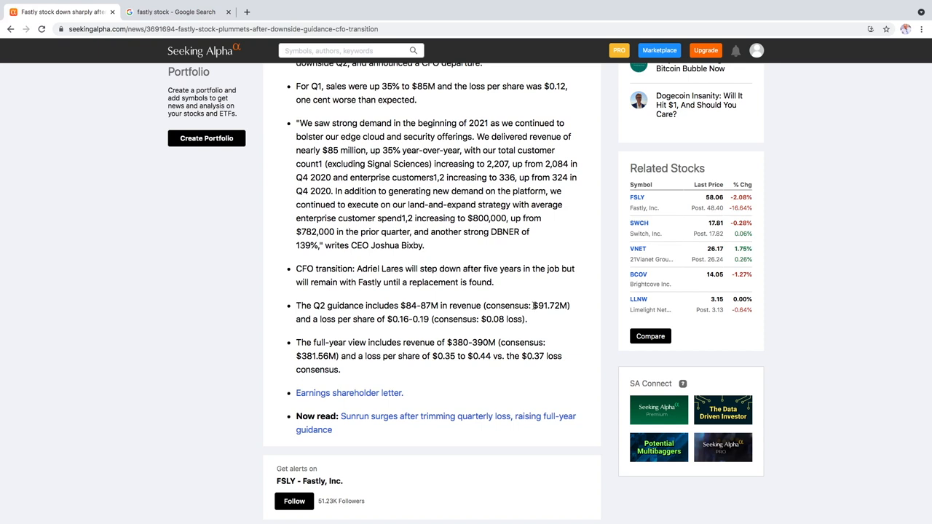
pyautogui.moveTo(450, 342)
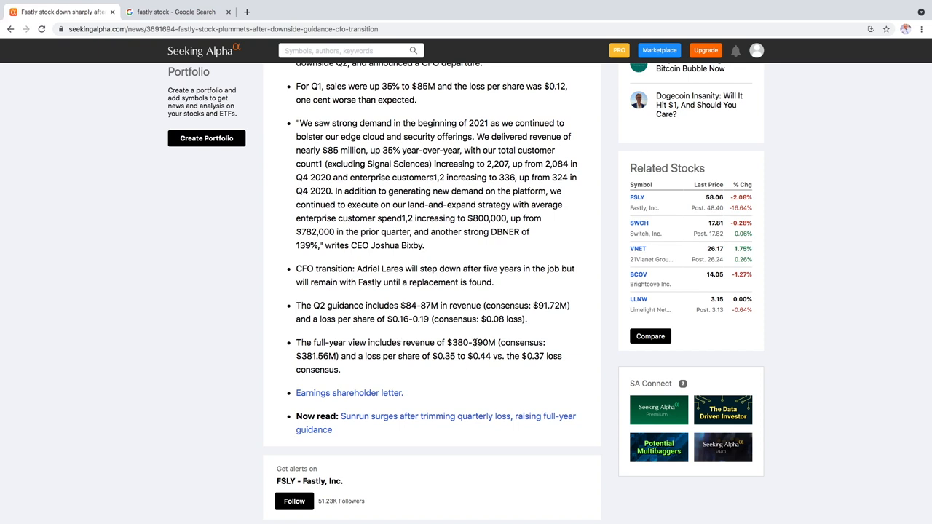
pyautogui.moveTo(472, 341)
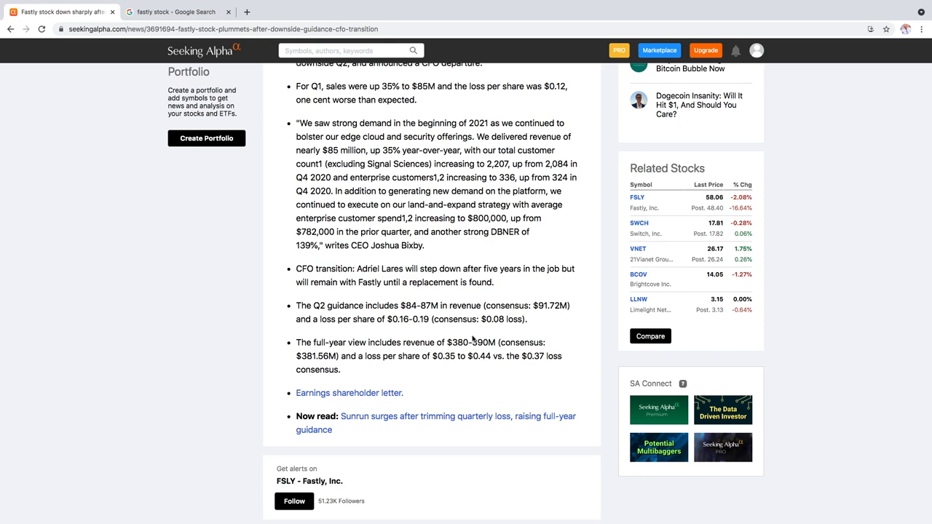
pyautogui.scroll(3)
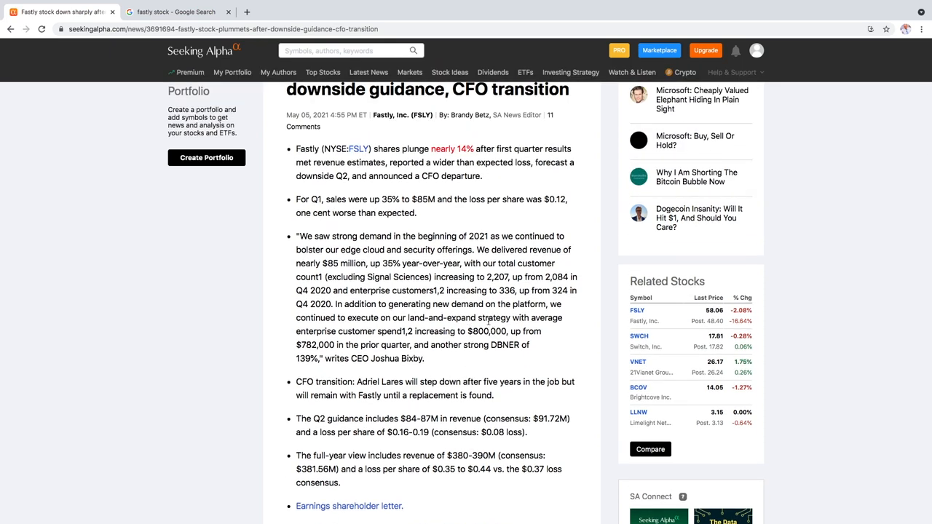
pyautogui.moveTo(470, 195)
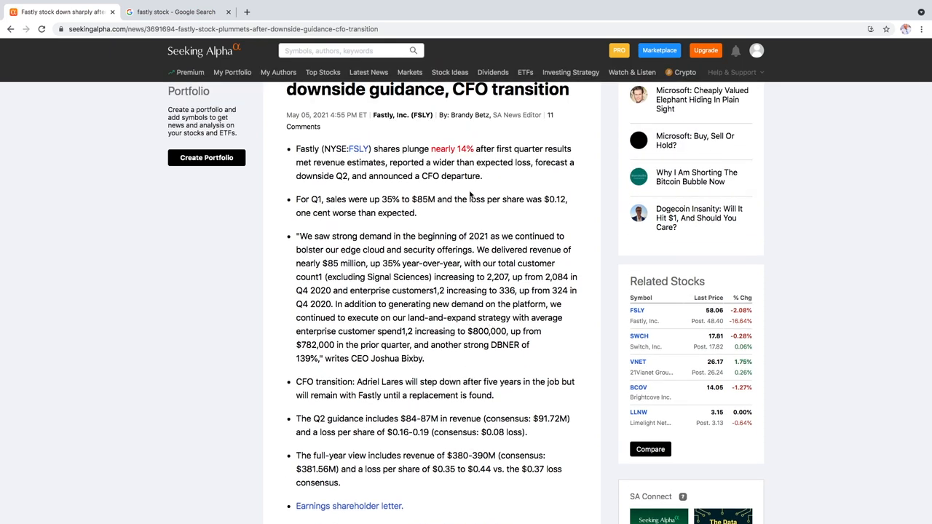
pyautogui.moveTo(367, 211)
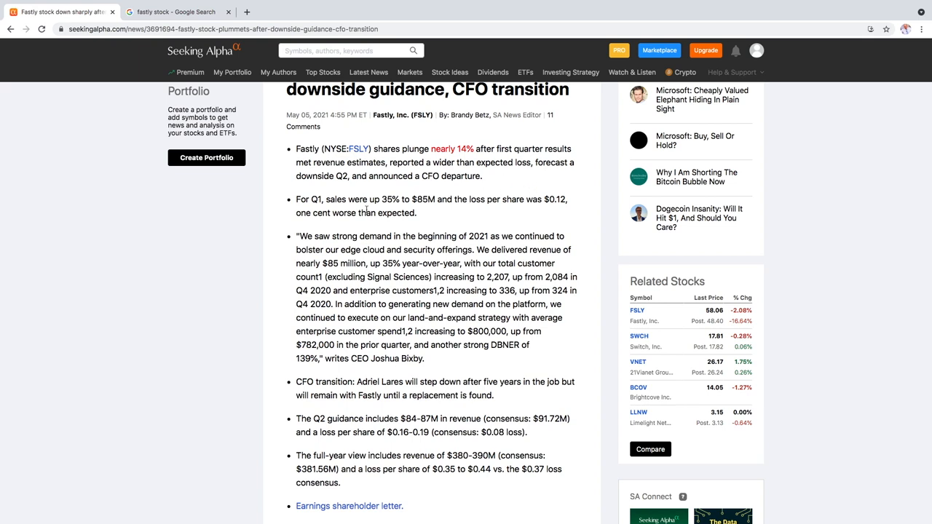
pyautogui.moveTo(428, 211)
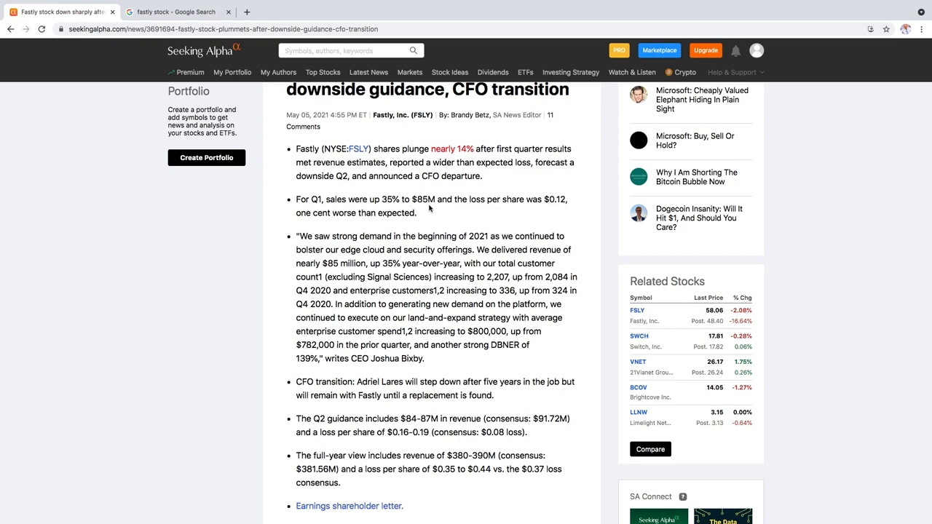
# Step: Return to the 'fastly stock' Google results from the Seeking Alpha article
pyautogui.click(175, 12)
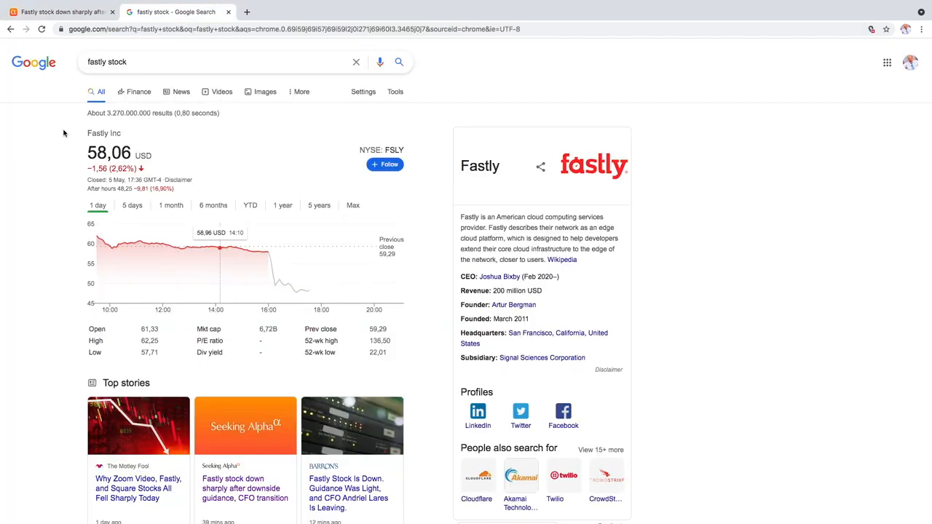
pyautogui.moveTo(65, 134)
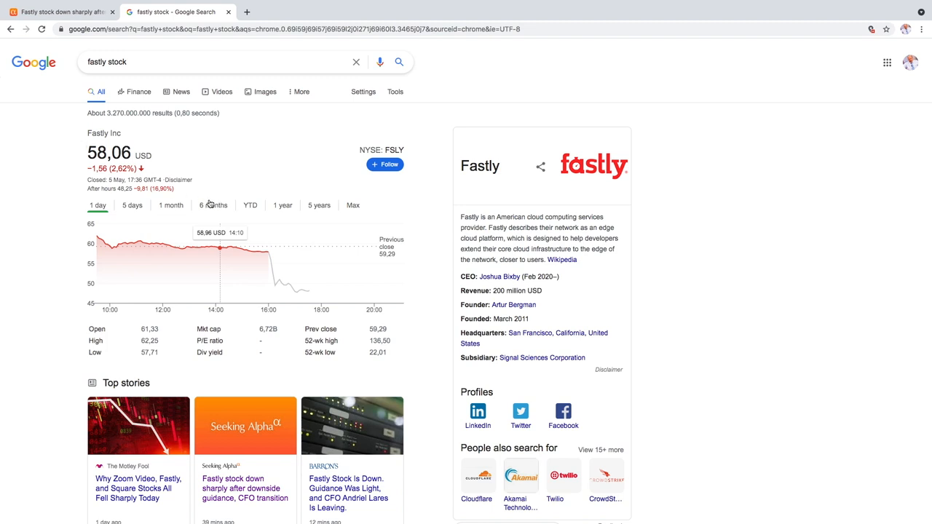
# Step: Show Fastly's share price chart over the 1-year range
pyautogui.click(212, 204)
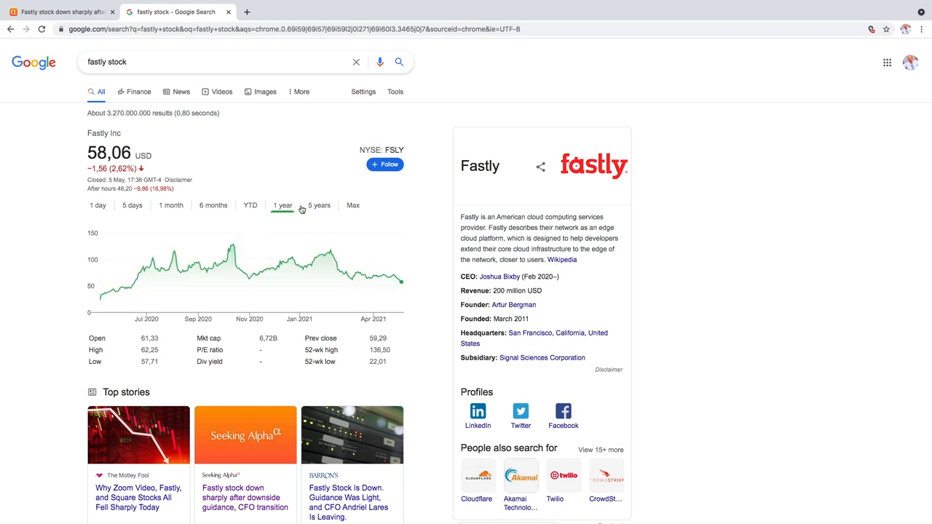
pyautogui.moveTo(359, 274)
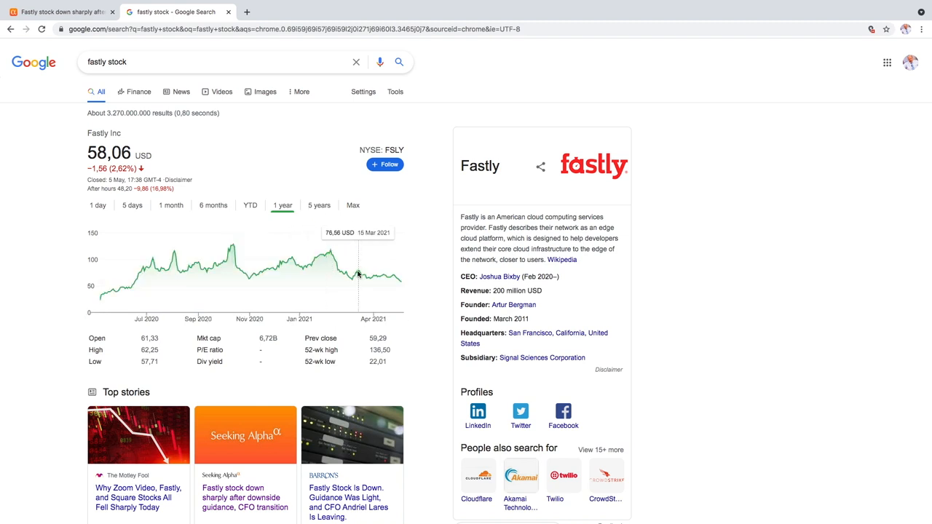
pyautogui.moveTo(216, 274)
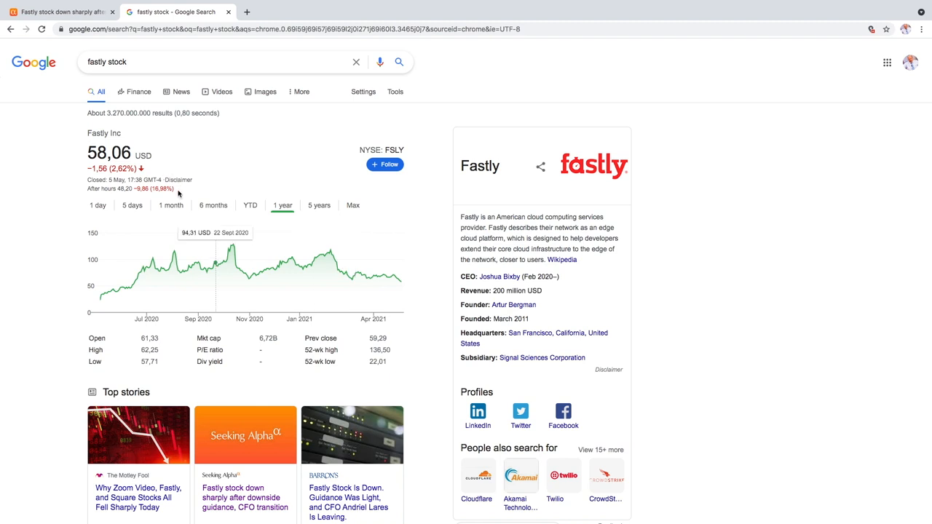
pyautogui.moveTo(182, 195)
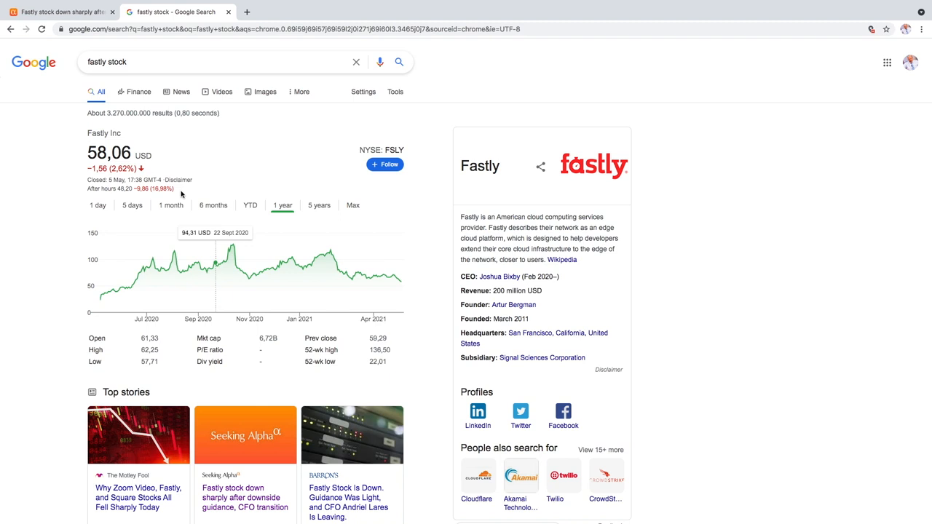
pyautogui.moveTo(180, 192)
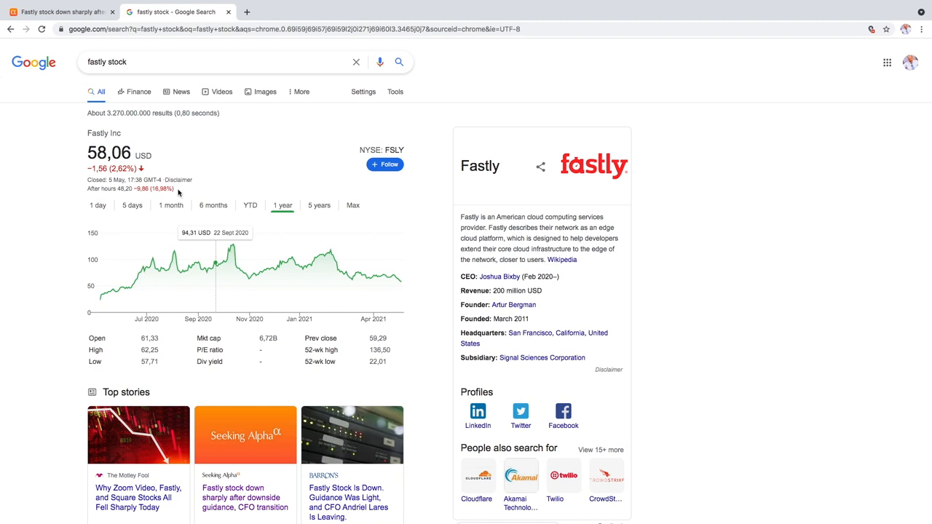
pyautogui.moveTo(177, 189)
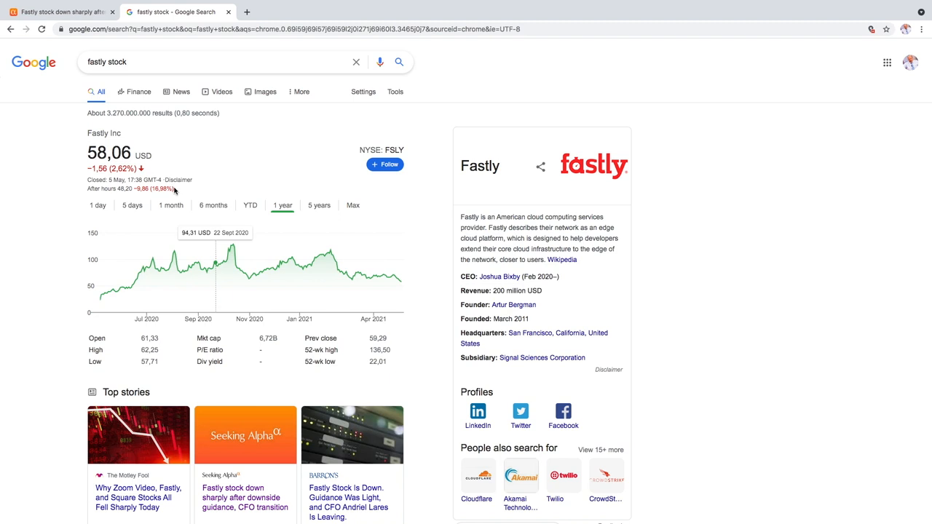
# Step: Compare Fastly's 1-year and 5-year price charts, ending on the 5-year range
pyautogui.click(319, 203)
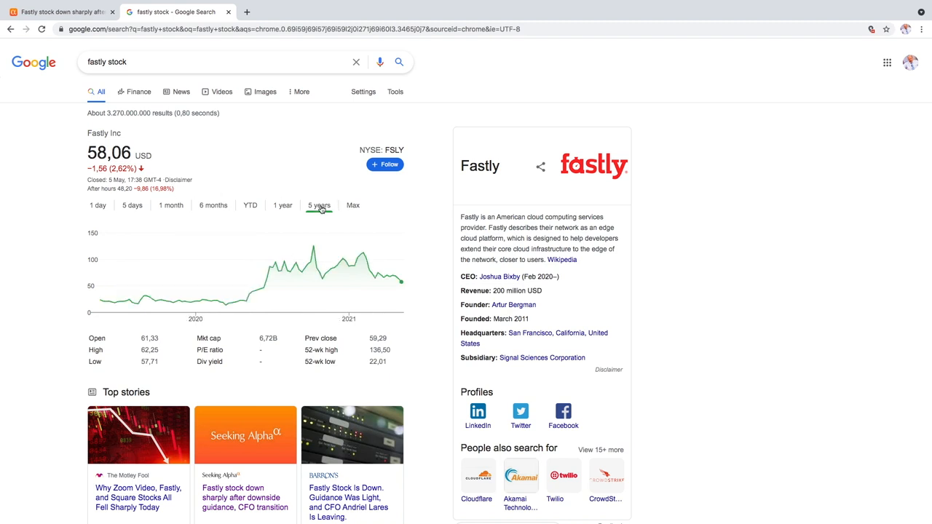
pyautogui.click(282, 204)
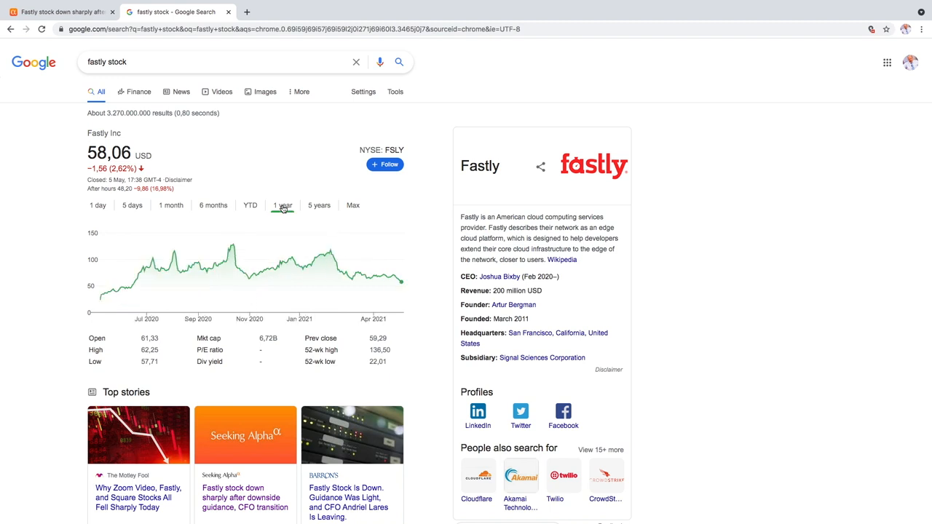
pyautogui.moveTo(262, 271)
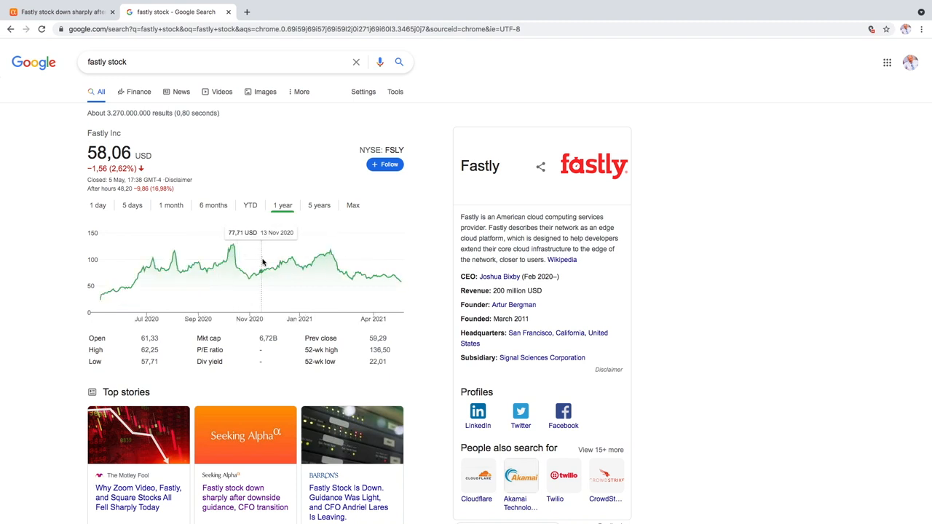
pyautogui.moveTo(240, 264)
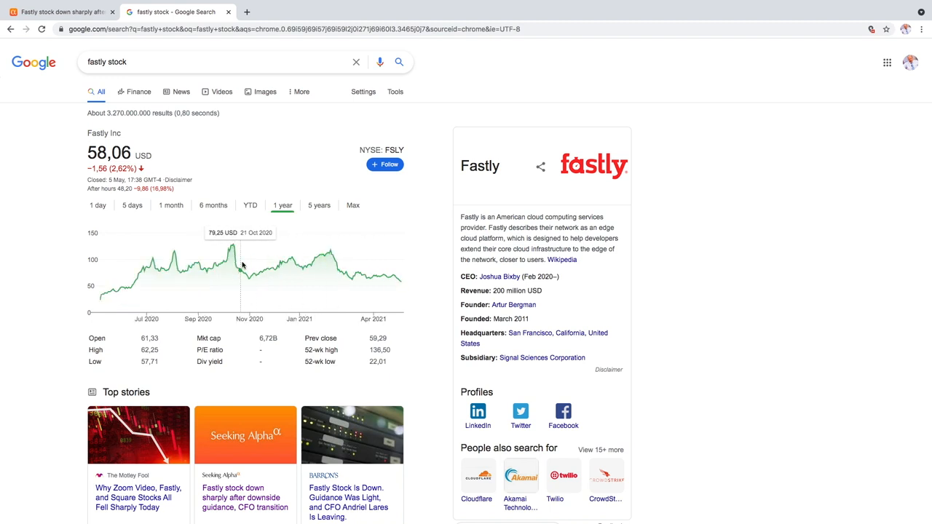
pyautogui.moveTo(250, 271)
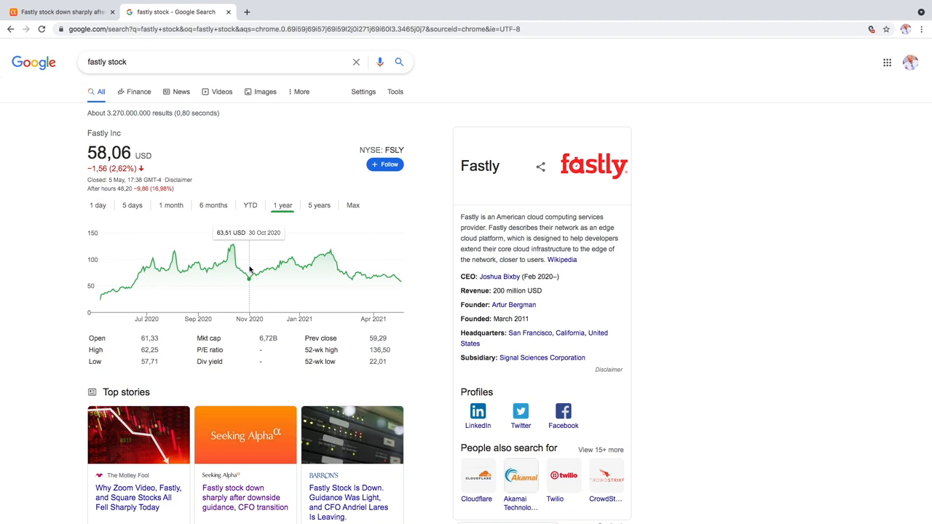
pyautogui.moveTo(259, 273)
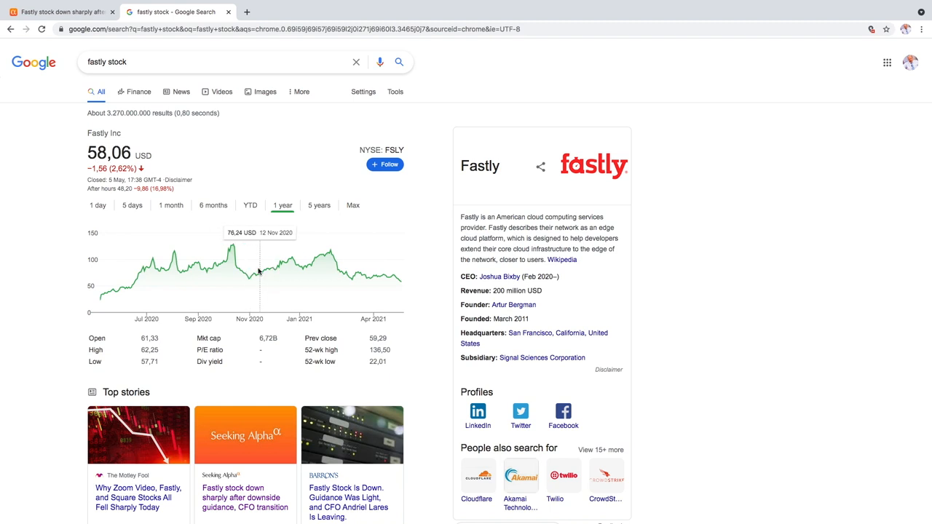
pyautogui.moveTo(242, 272)
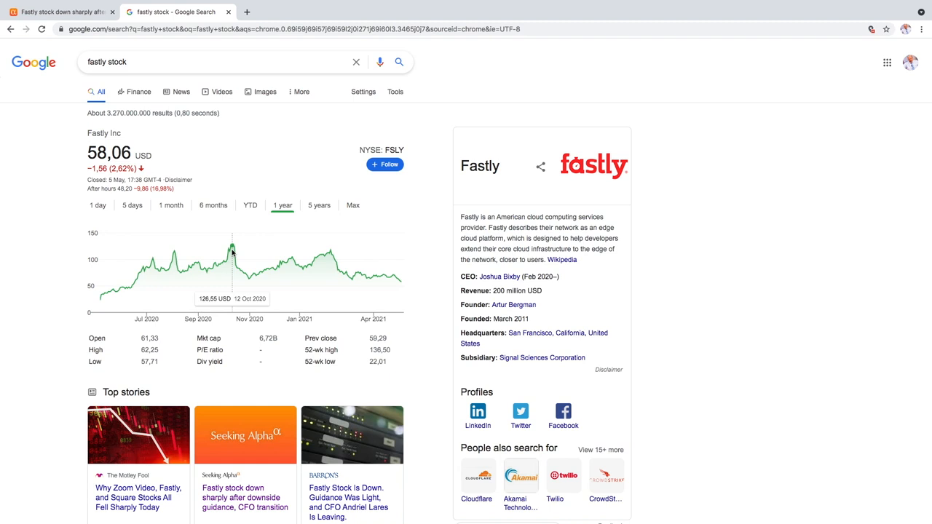
pyautogui.moveTo(331, 251)
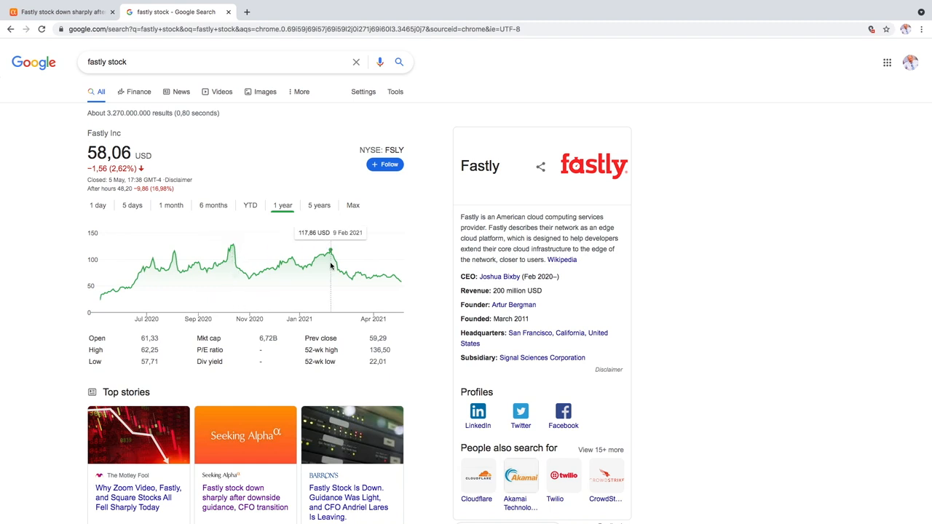
pyautogui.moveTo(358, 268)
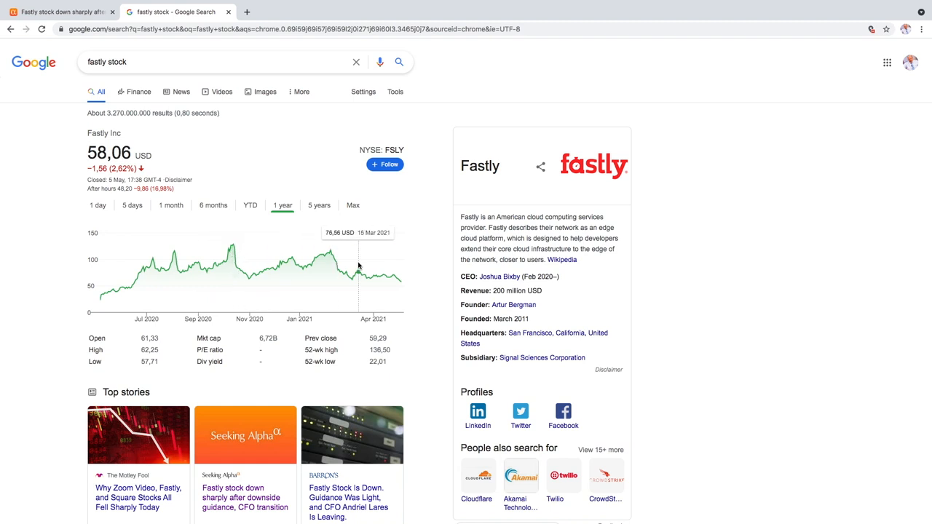
pyautogui.click(319, 204)
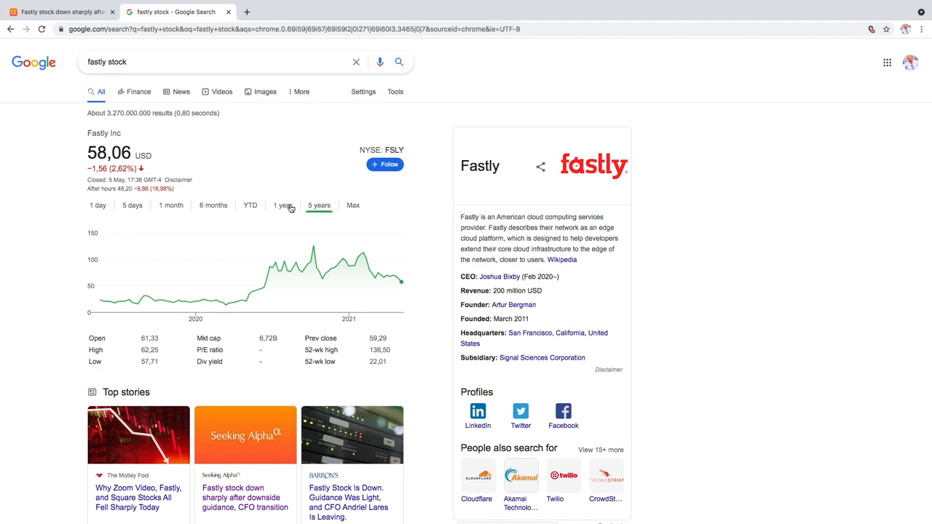
pyautogui.click(283, 203)
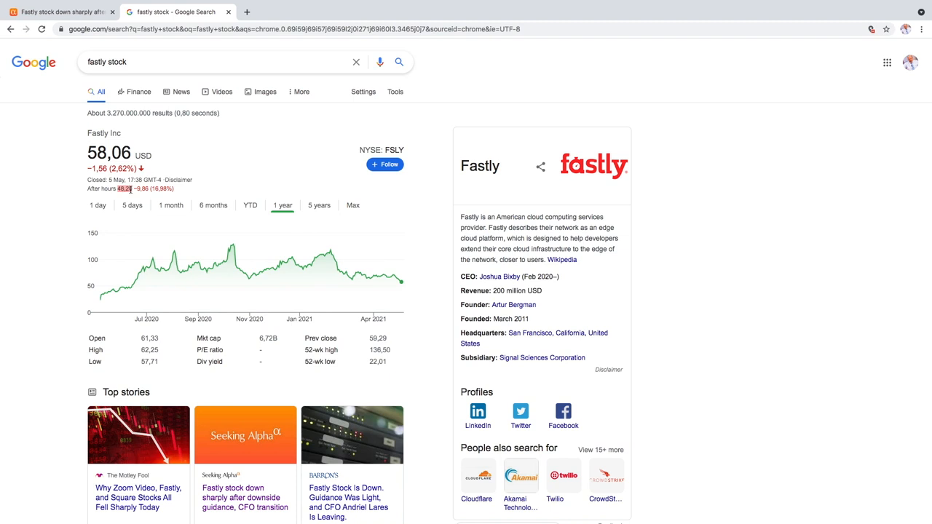
pyautogui.click(319, 204)
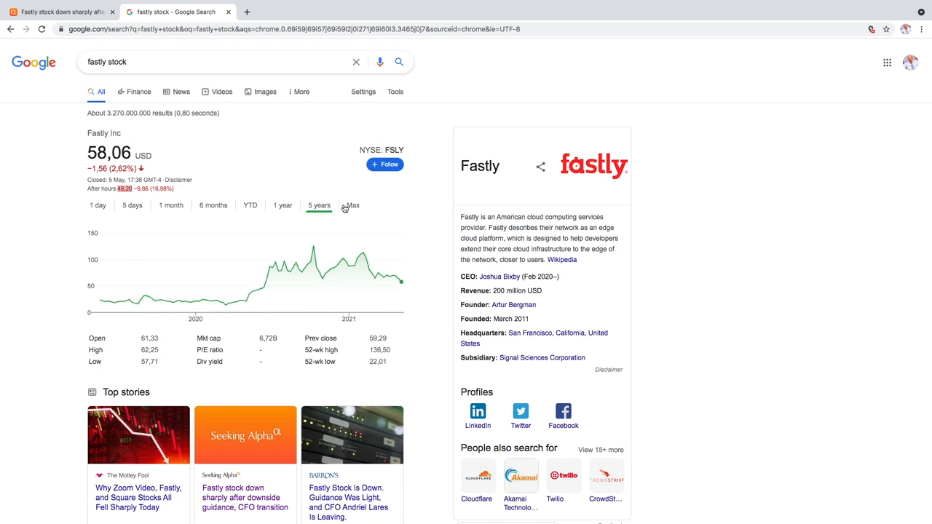
pyautogui.moveTo(188, 279)
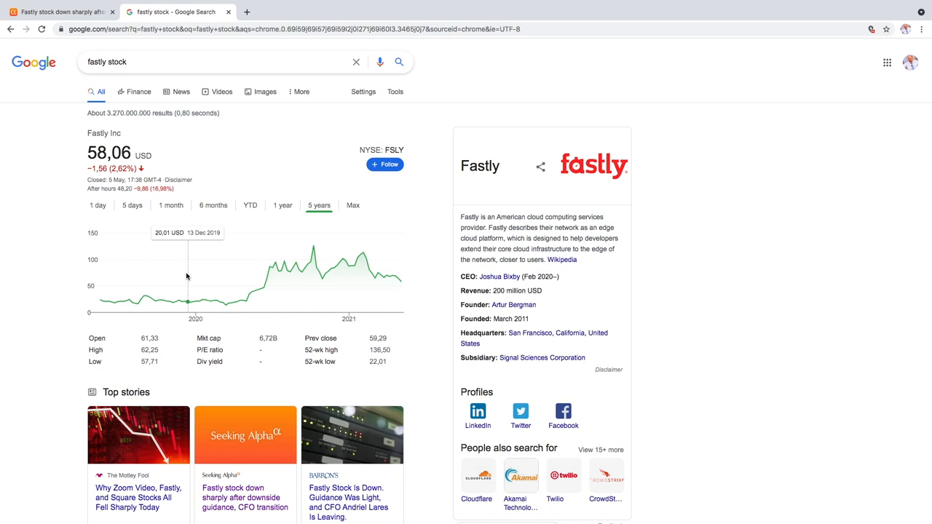
pyautogui.moveTo(286, 262)
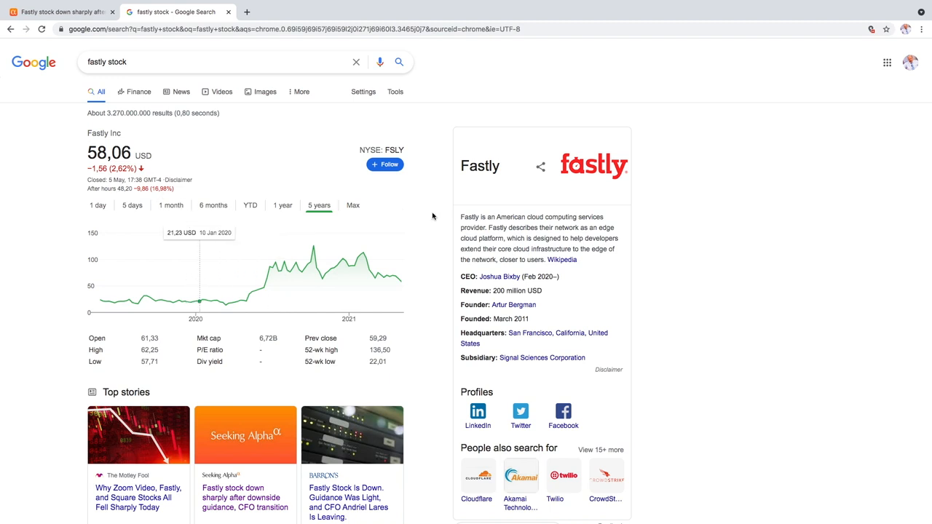
pyautogui.moveTo(137, 300)
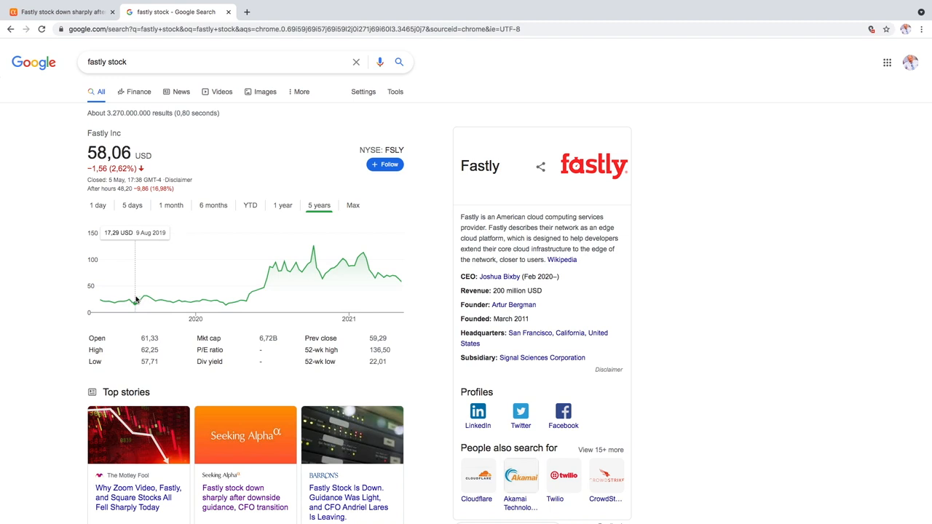
pyautogui.moveTo(187, 302)
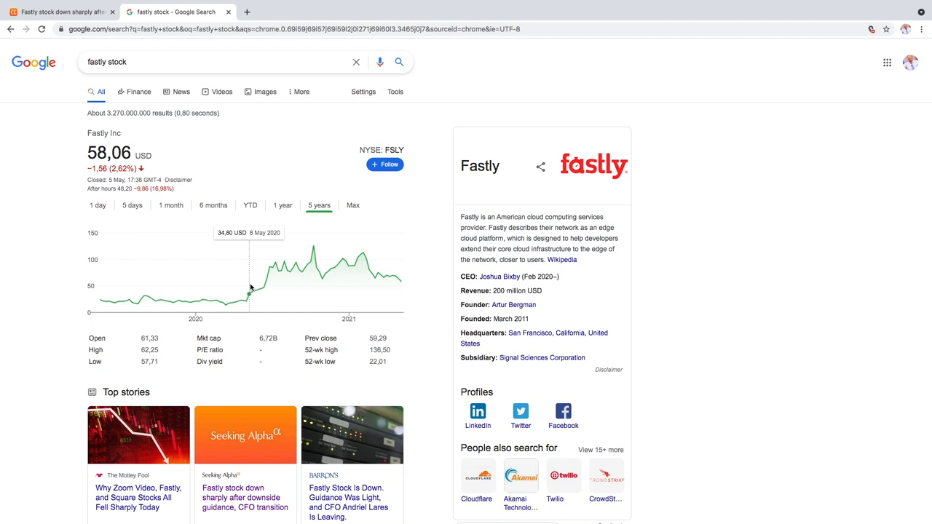
pyautogui.moveTo(242, 300)
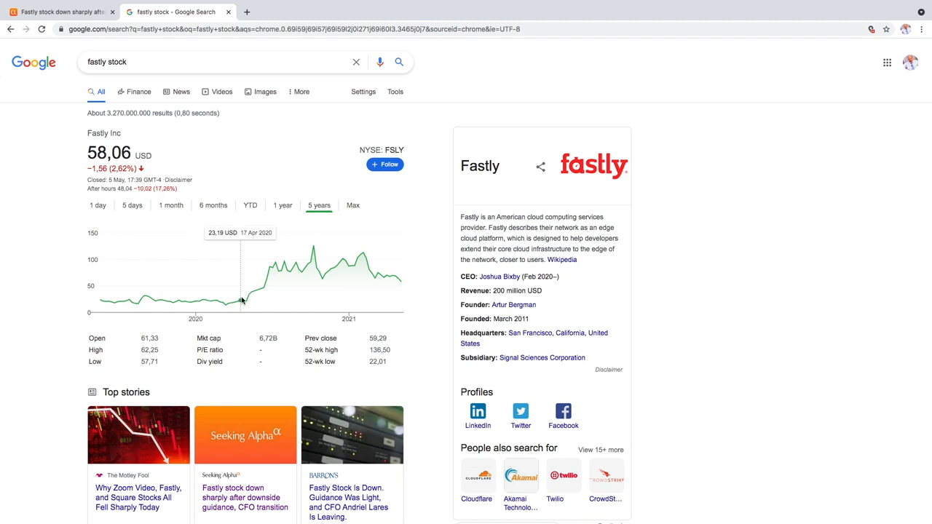
pyautogui.moveTo(245, 300)
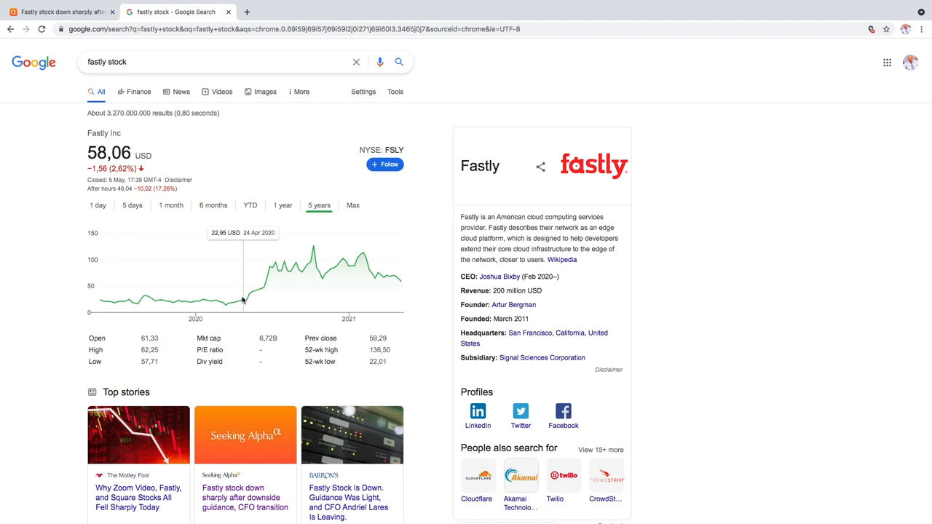
pyautogui.moveTo(224, 301)
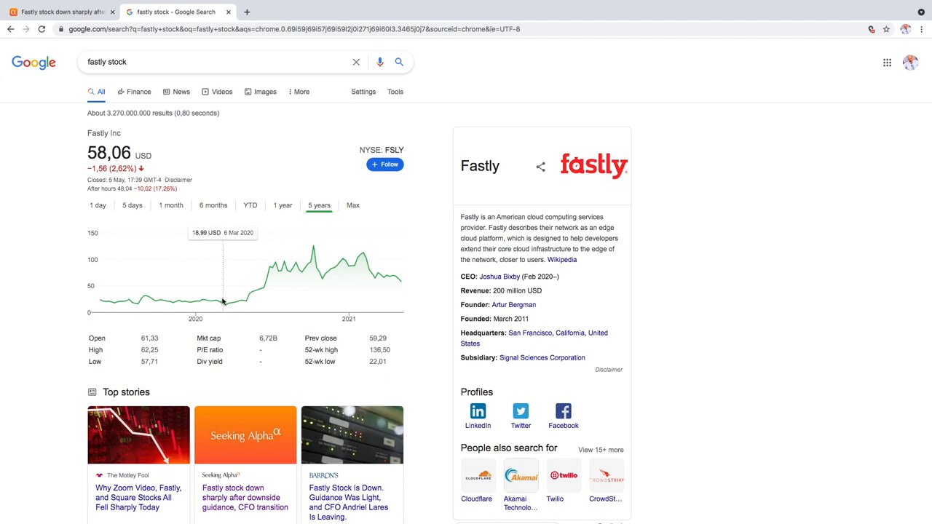